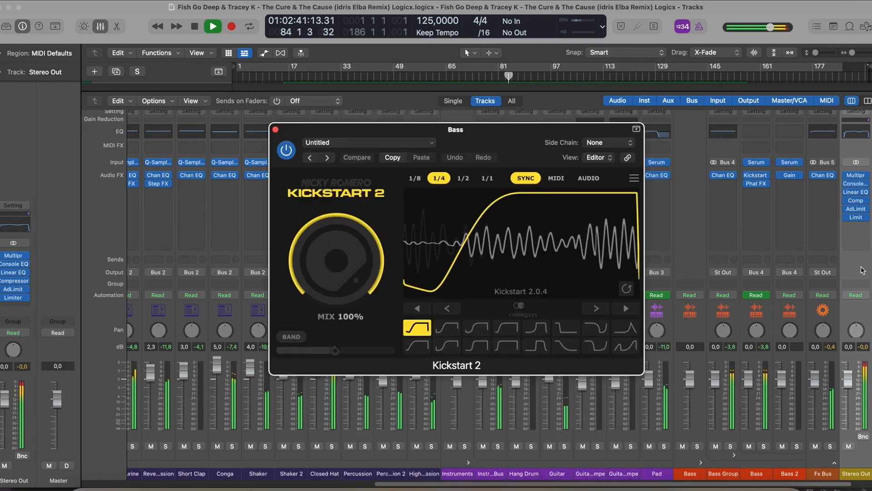
Dismiss the Kickstart 2 and guitar Channel EQ windows and bring up Step FX on Tom 2.
left_click(277, 128)
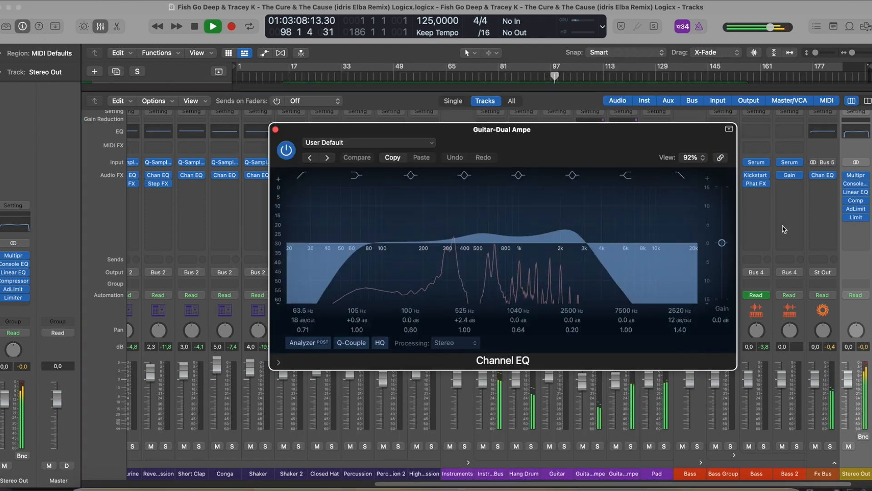
left_click(275, 129)
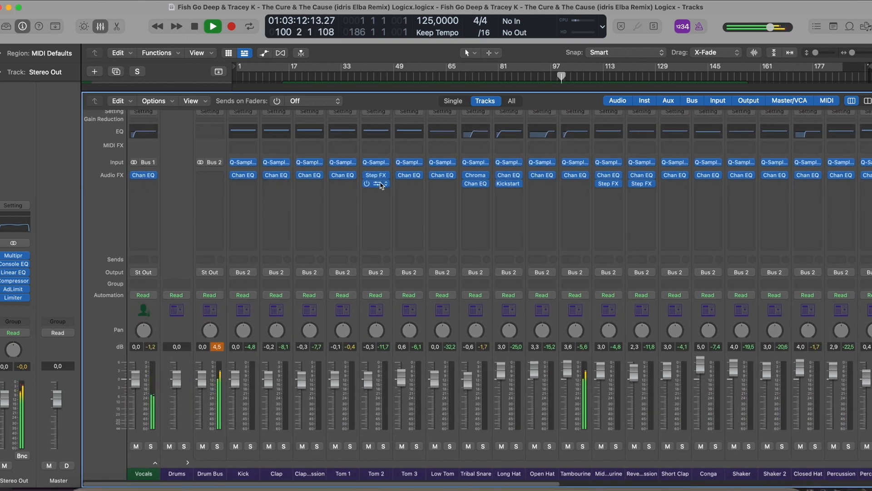
left_click(376, 183)
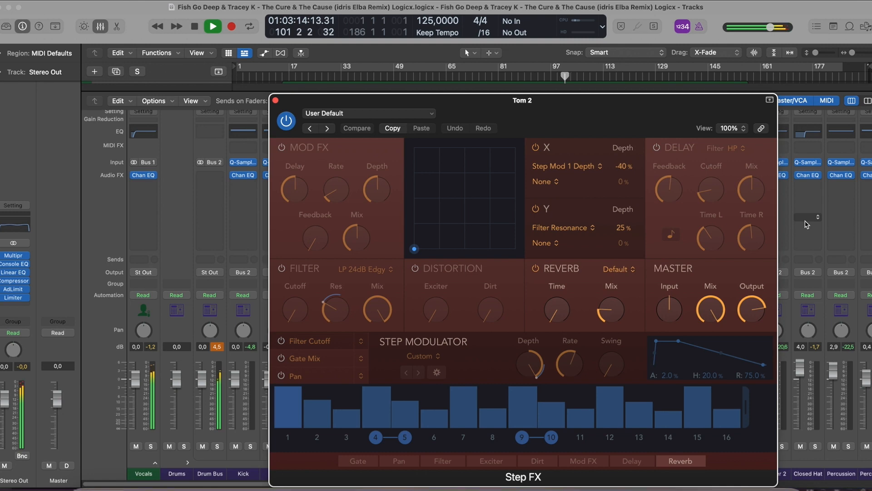